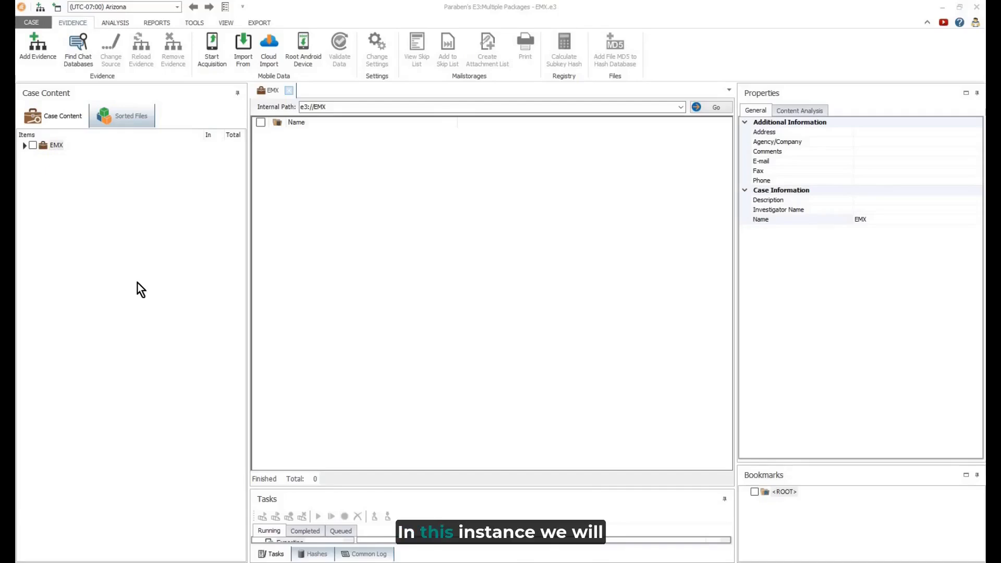
pyautogui.moveTo(143, 272)
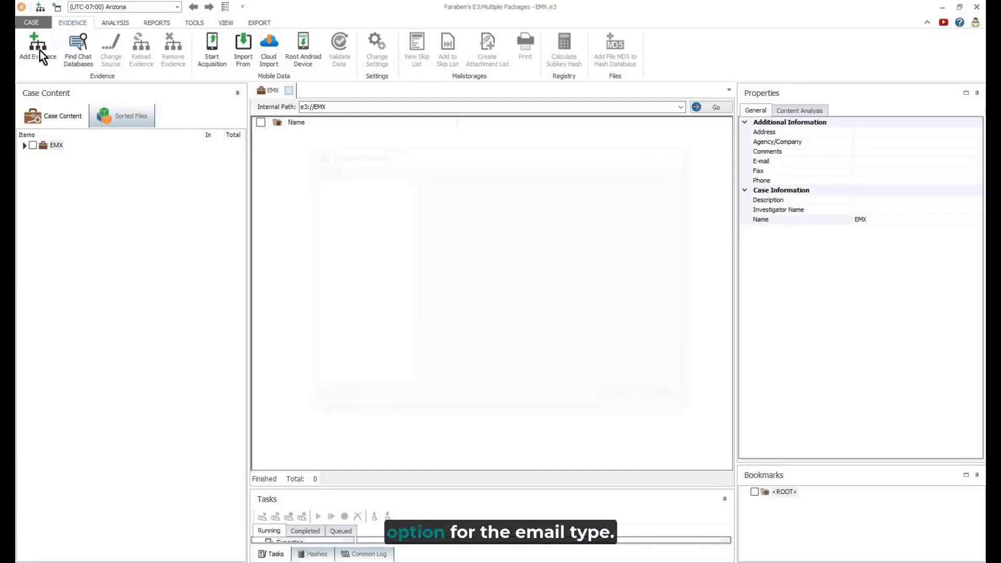
# Add the Outlook .ost file as auto-detected e-mail database evidence via file mounting, keeping the default name.
pyautogui.click(32, 41)
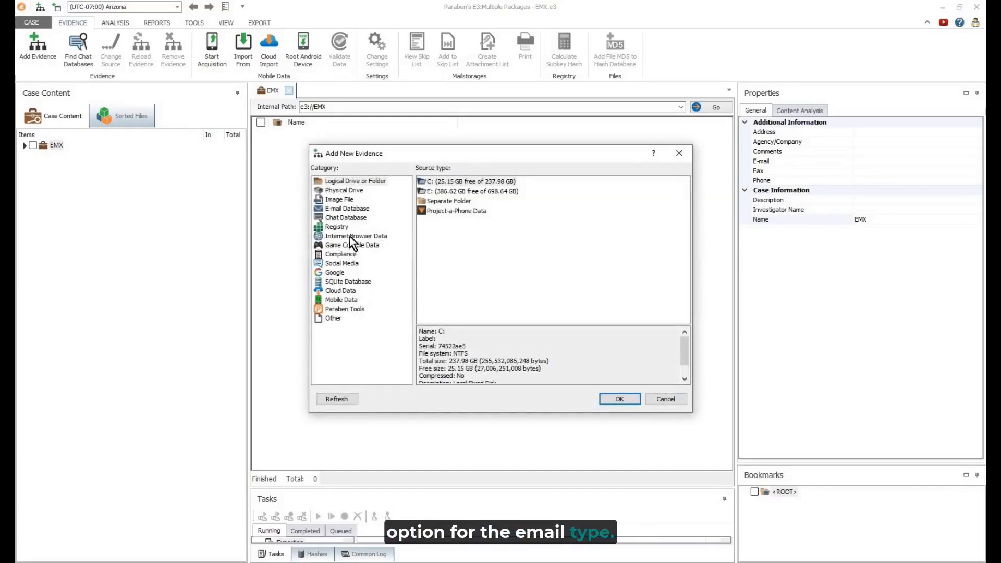
pyautogui.click(346, 208)
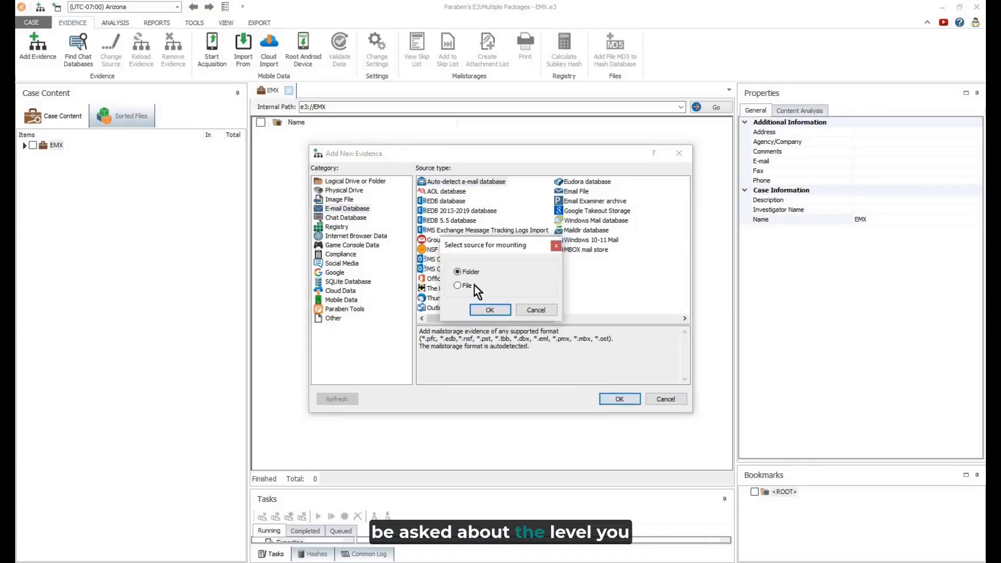
pyautogui.click(458, 286)
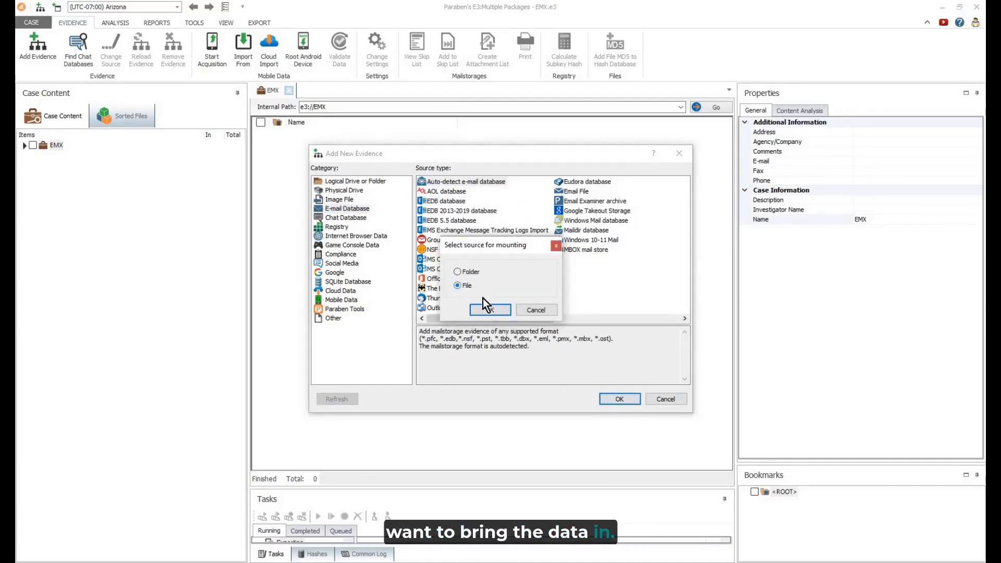
pyautogui.click(490, 309)
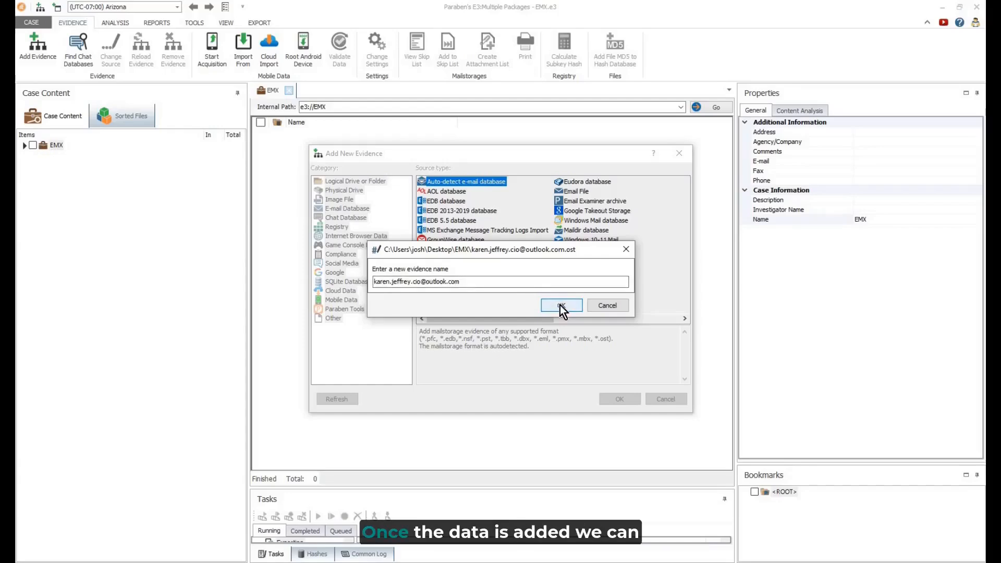
pyautogui.click(561, 305)
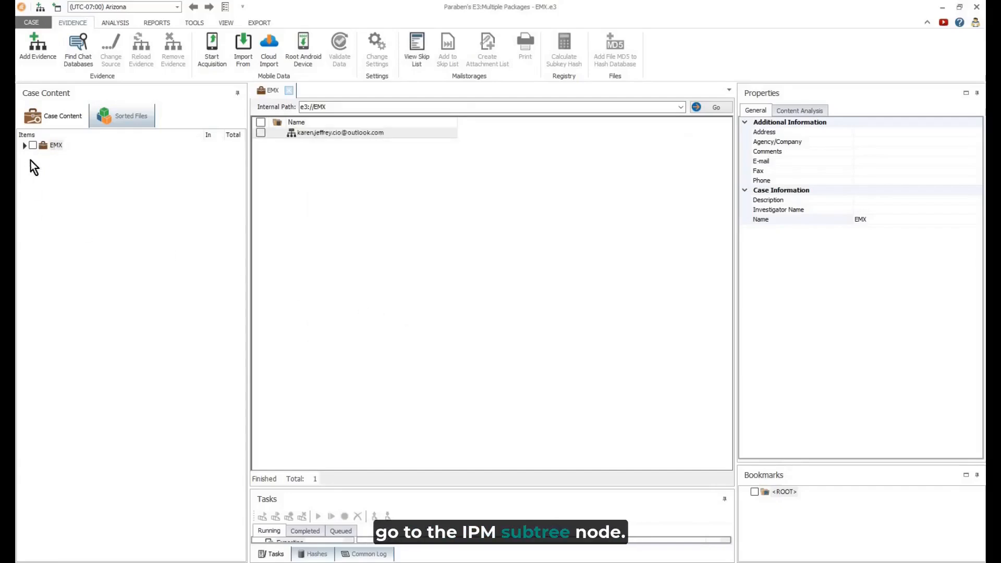
# Expand EMX > mailbox > Root - Mailbox > IPM_SUBTREE and select the Inbox for searching.
pyautogui.click(23, 145)
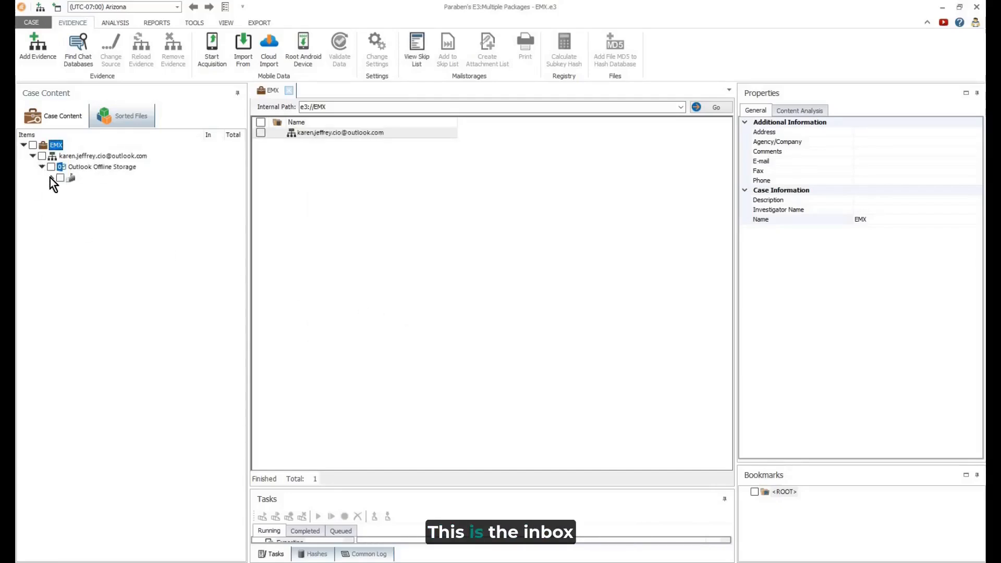
pyautogui.click(48, 178)
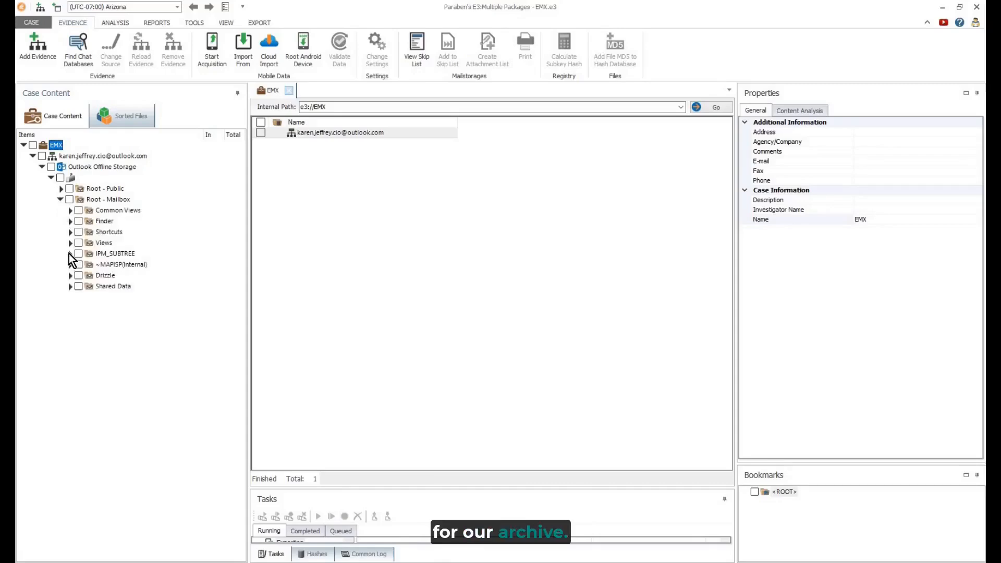
pyautogui.click(70, 254)
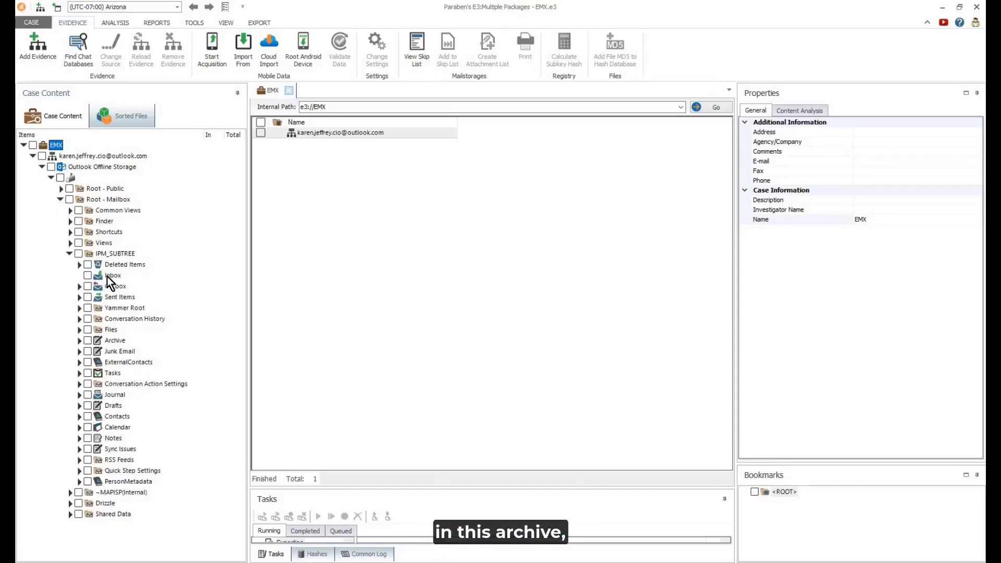
pyautogui.click(112, 275)
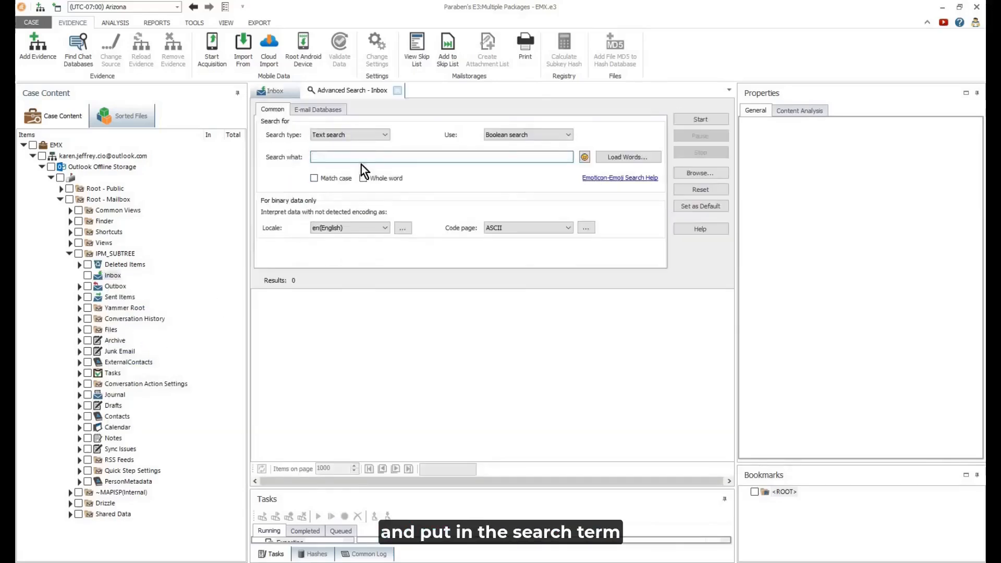
# Run a Boolean Inbox search for 'Lisa OR Adam OR Jeff' and select all 346 hits.
pyautogui.write('Lisa OR Adam')
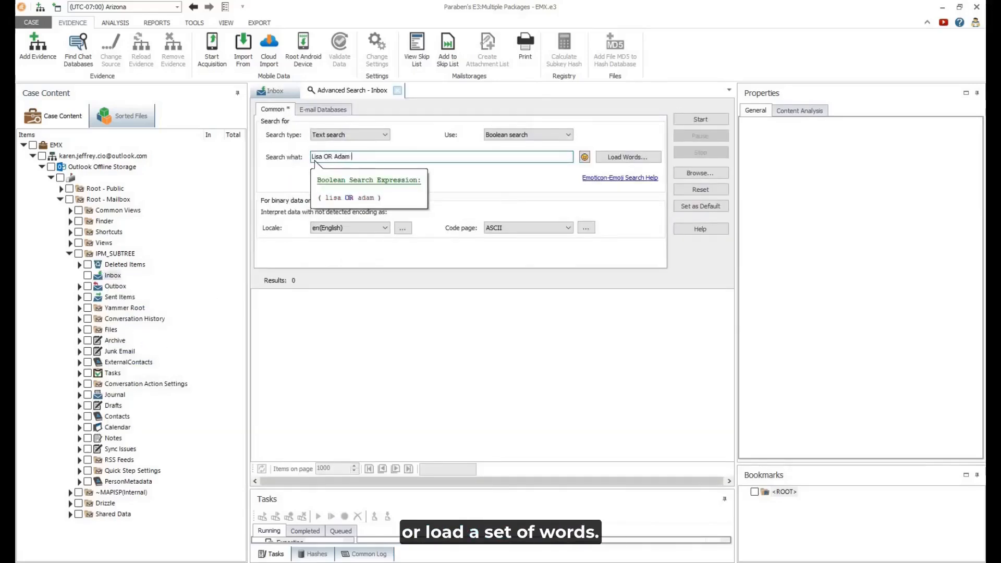
pyautogui.write('Jeff OR')
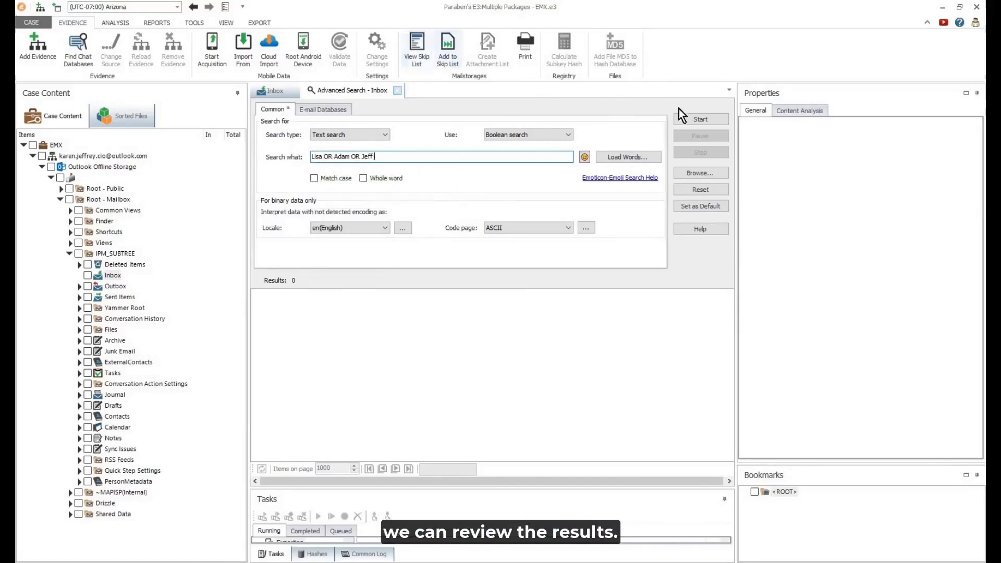
pyautogui.click(701, 119)
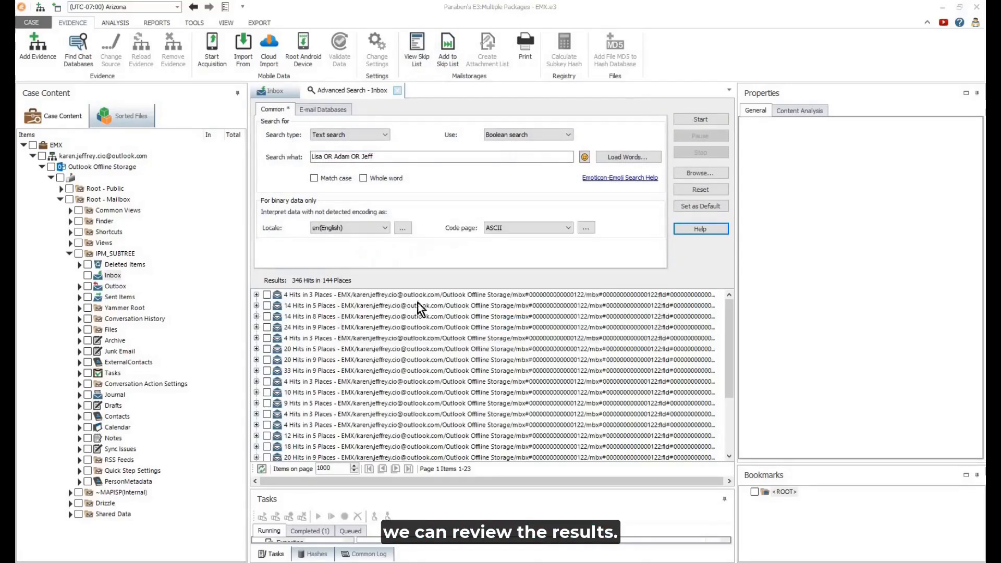
pyautogui.click(327, 295)
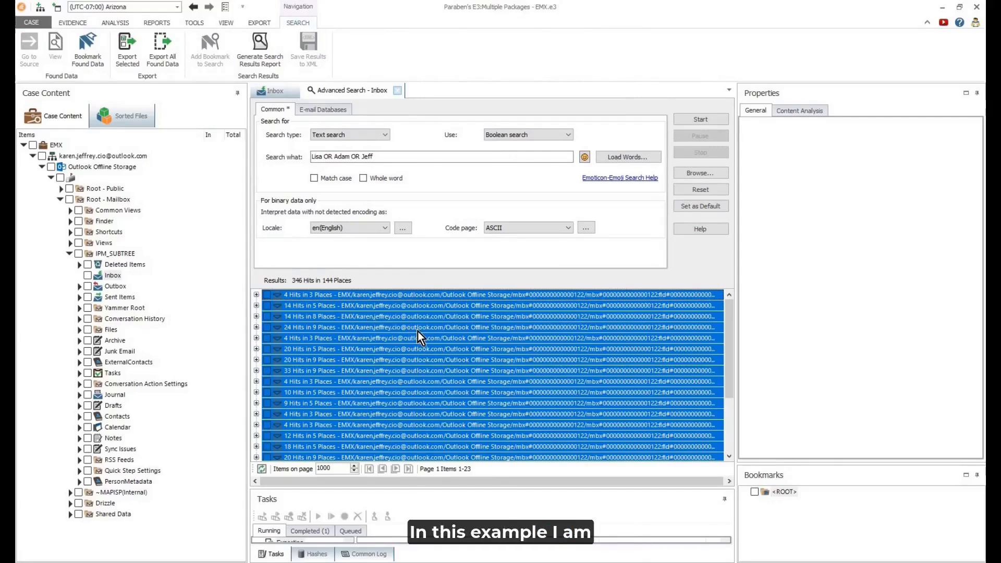
# Export the selected results as a .pmx archive saved to Desktop\EMX and continue to export options.
pyautogui.rightClick(419, 337)
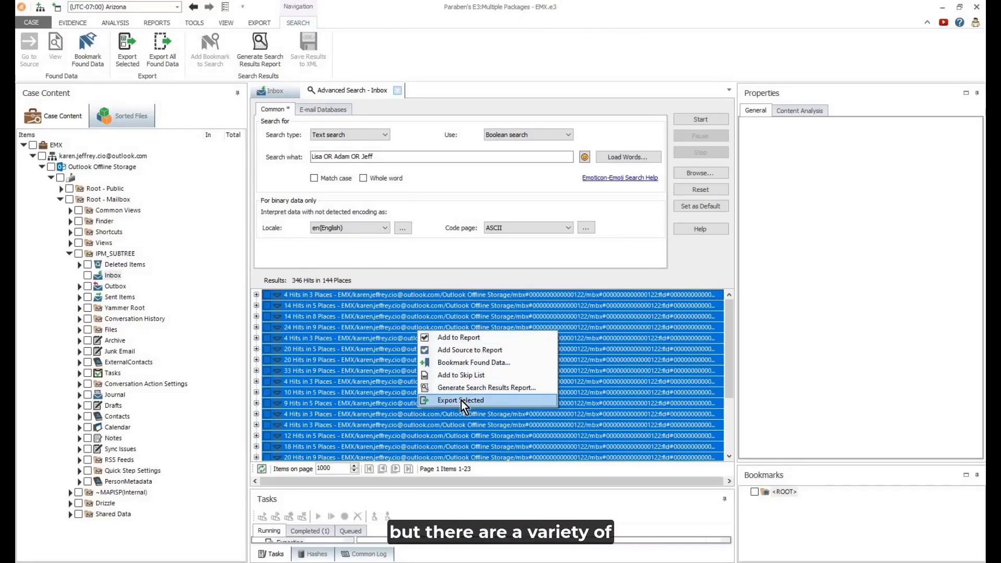
pyautogui.click(460, 400)
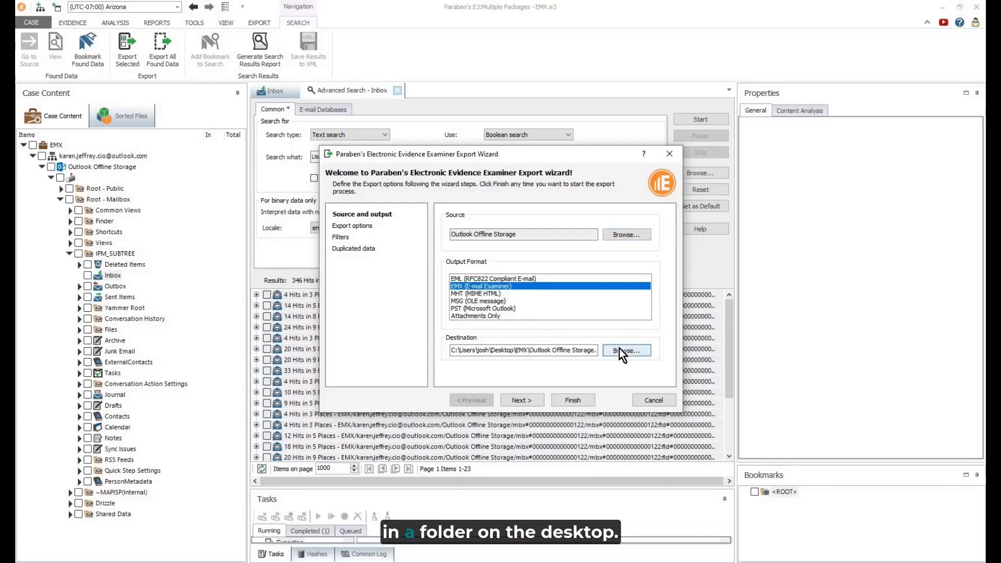
pyautogui.click(626, 350)
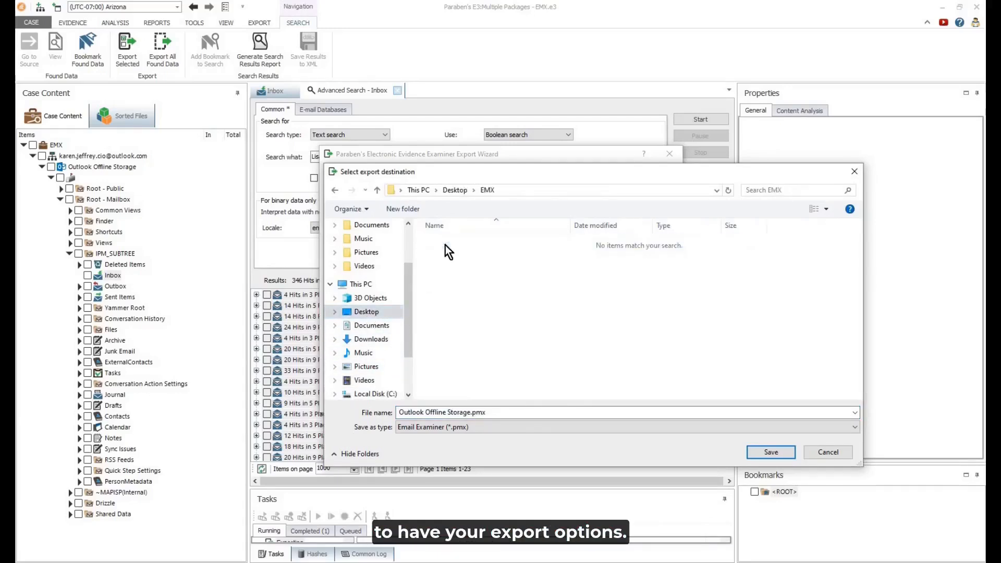
pyautogui.click(770, 452)
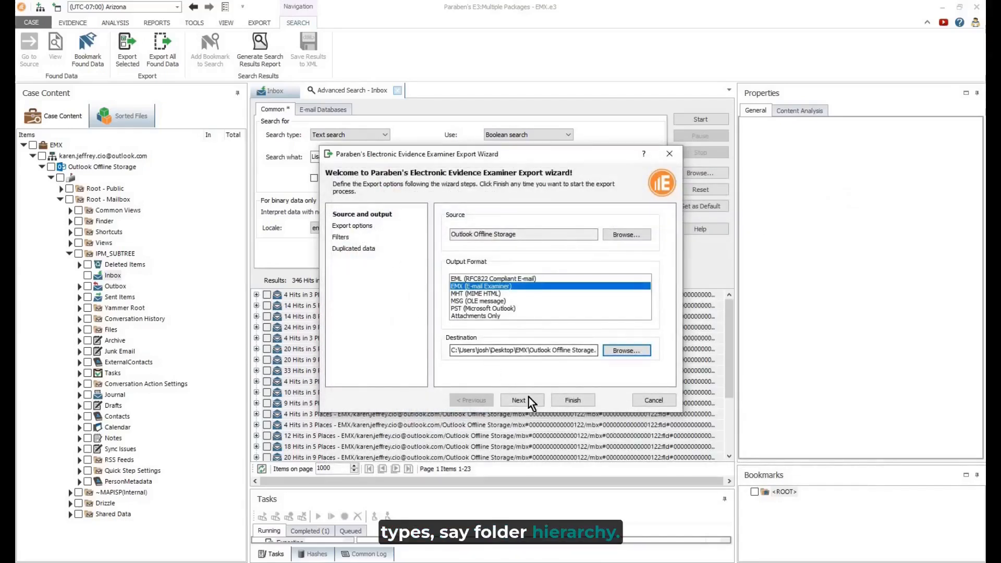
pyautogui.click(522, 400)
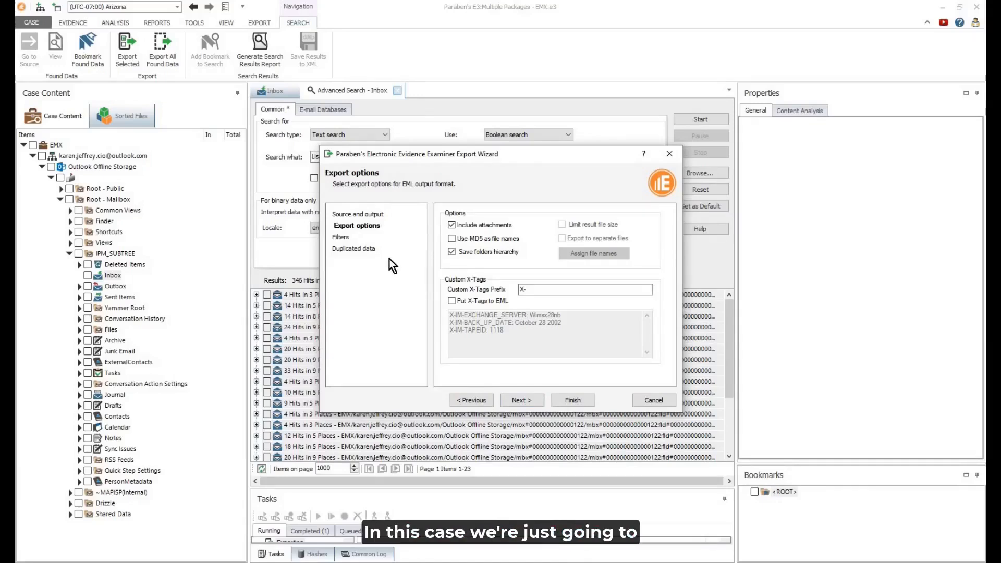
pyautogui.moveTo(384, 256)
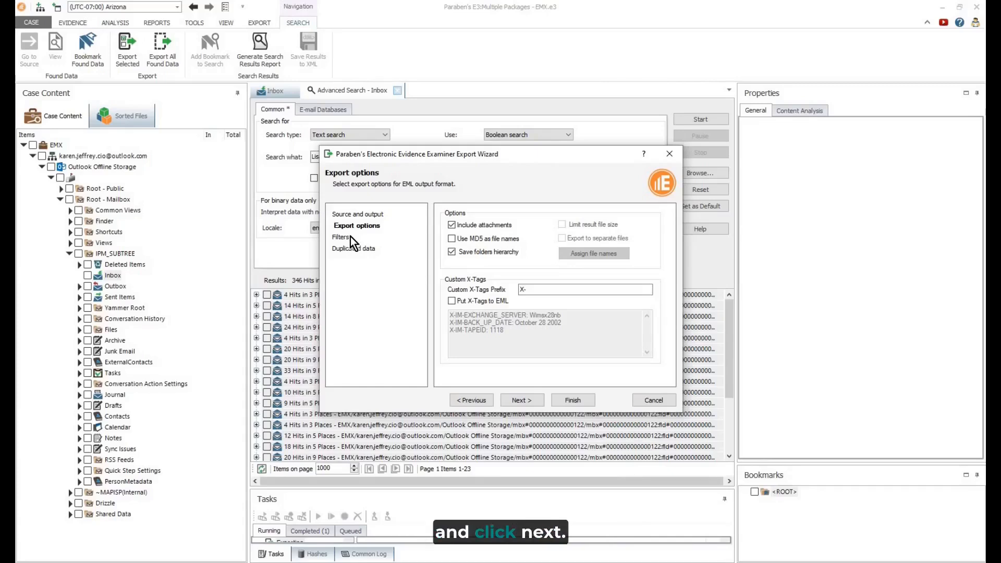
pyautogui.moveTo(515, 353)
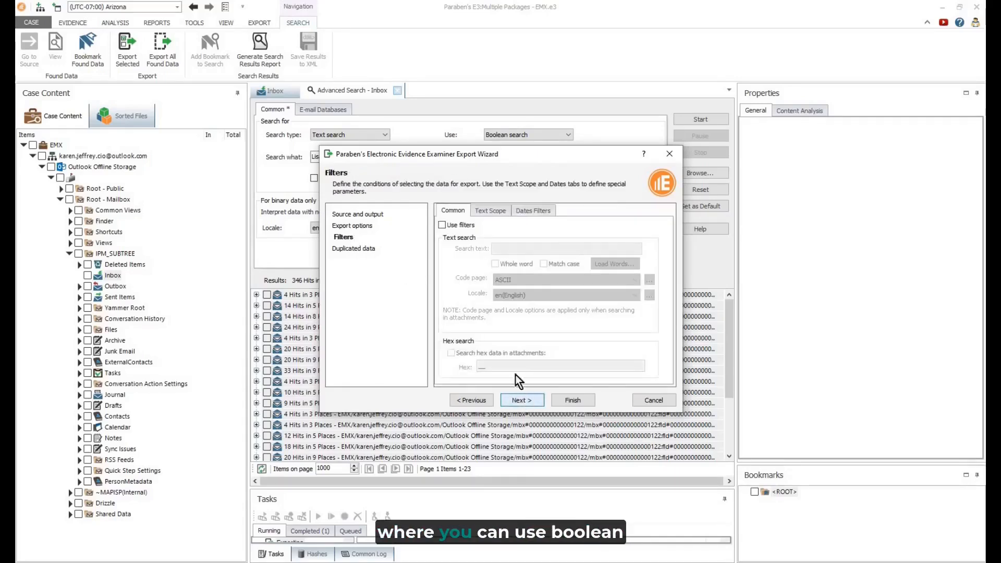
# Enable export filters, review Text Scope, and leave the date range with no filters.
pyautogui.click(442, 224)
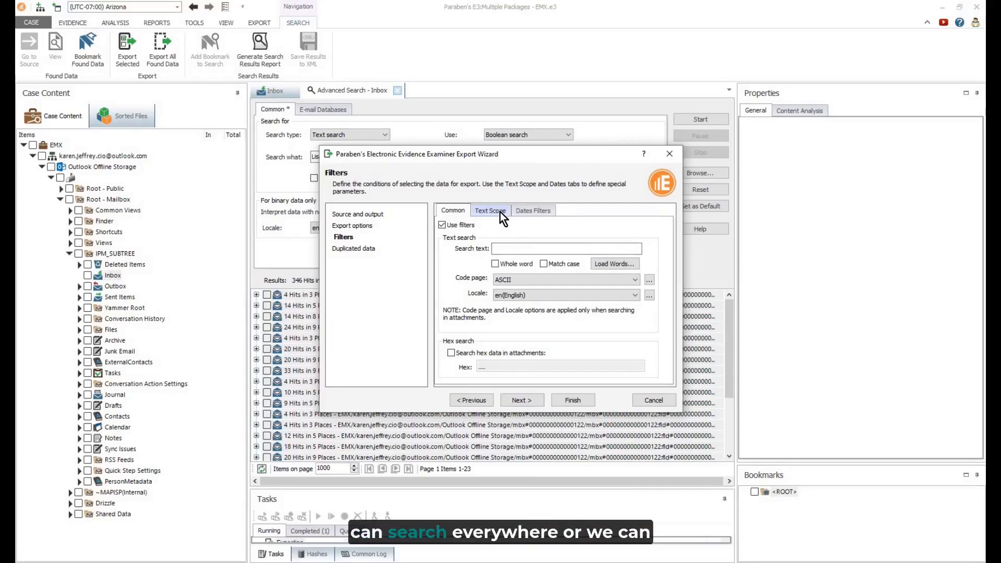
pyautogui.click(491, 210)
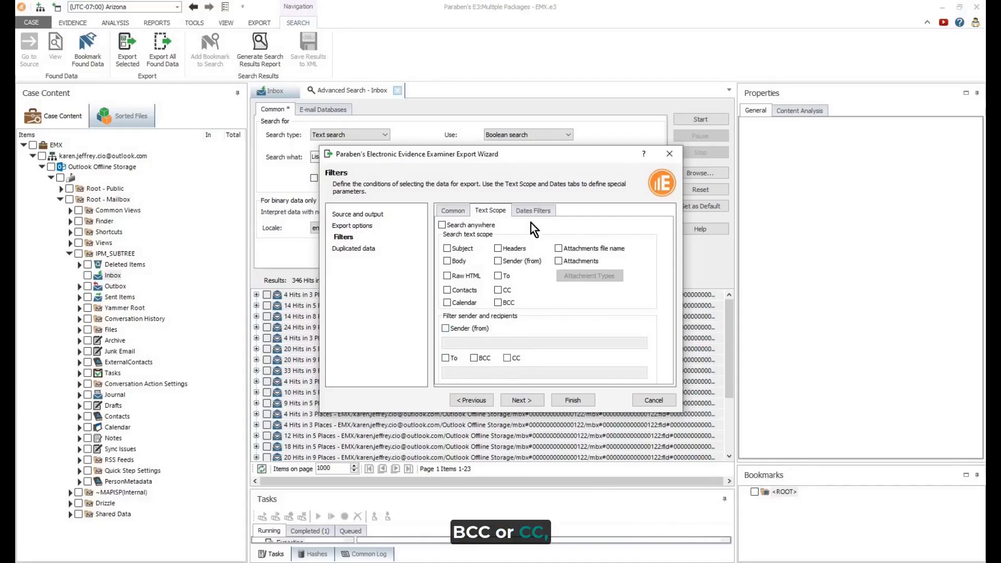
pyautogui.click(533, 210)
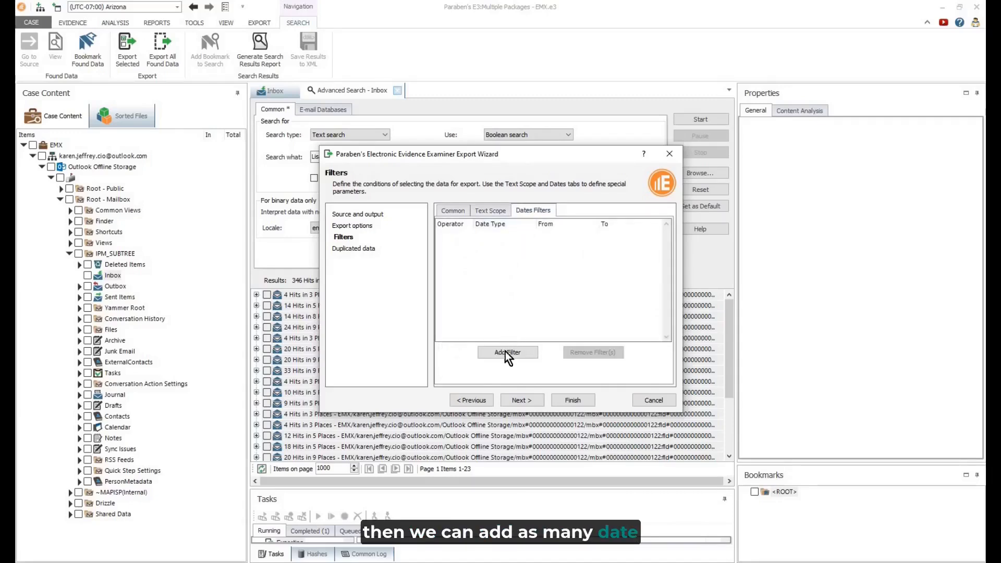
pyautogui.click(508, 352)
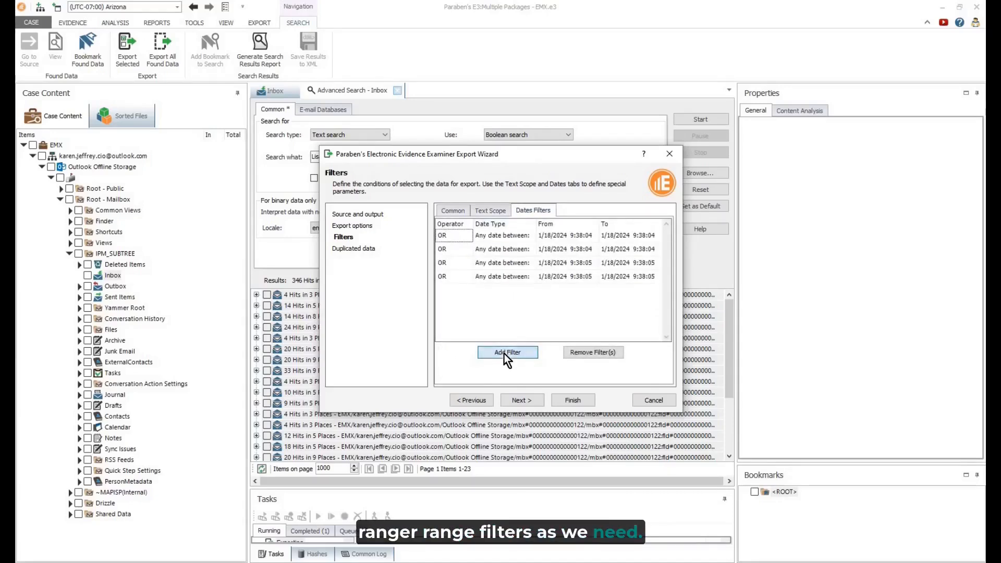
pyautogui.click(593, 352)
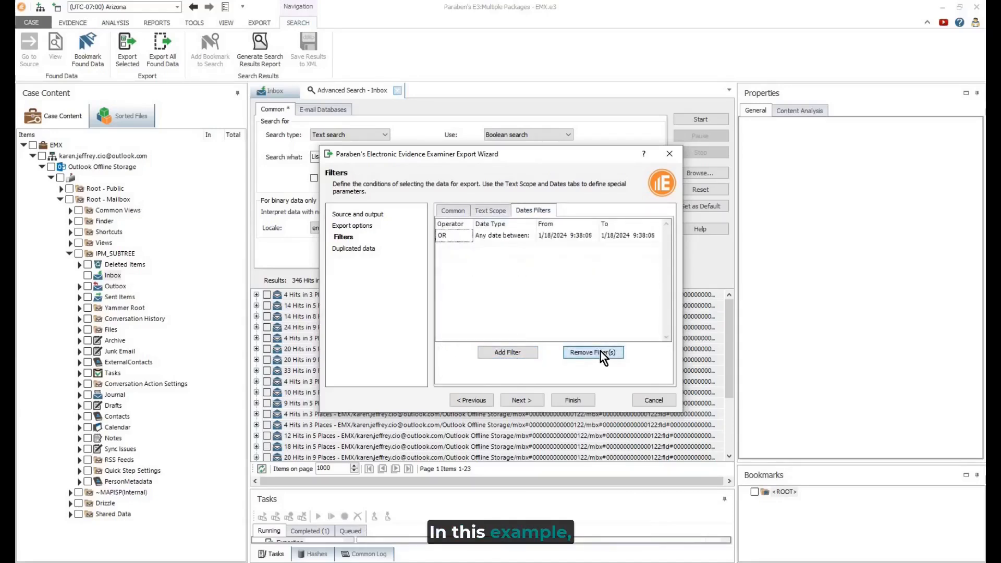
pyautogui.click(594, 352)
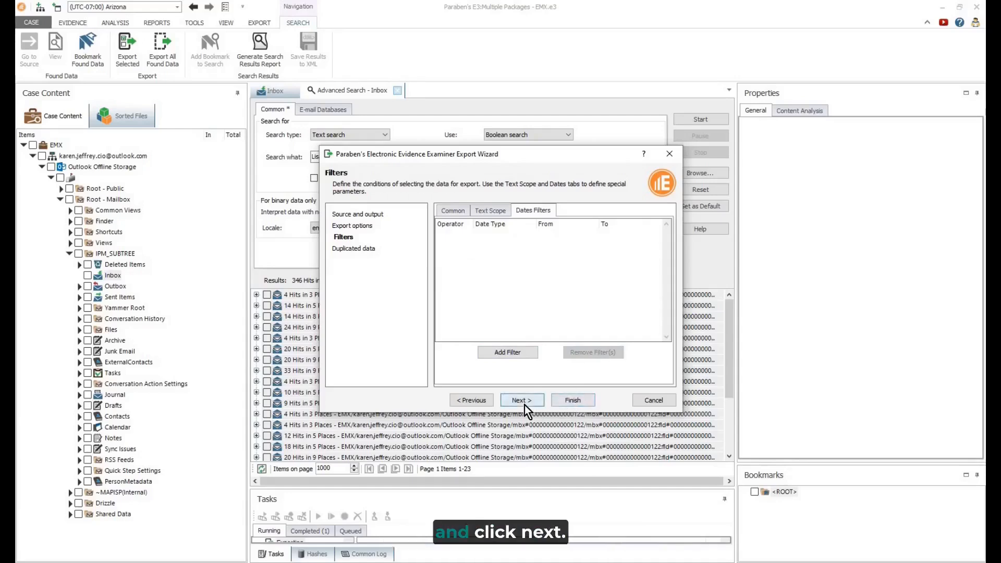
# Keep Export All Messages for duplicates and finish the export.
pyautogui.click(522, 400)
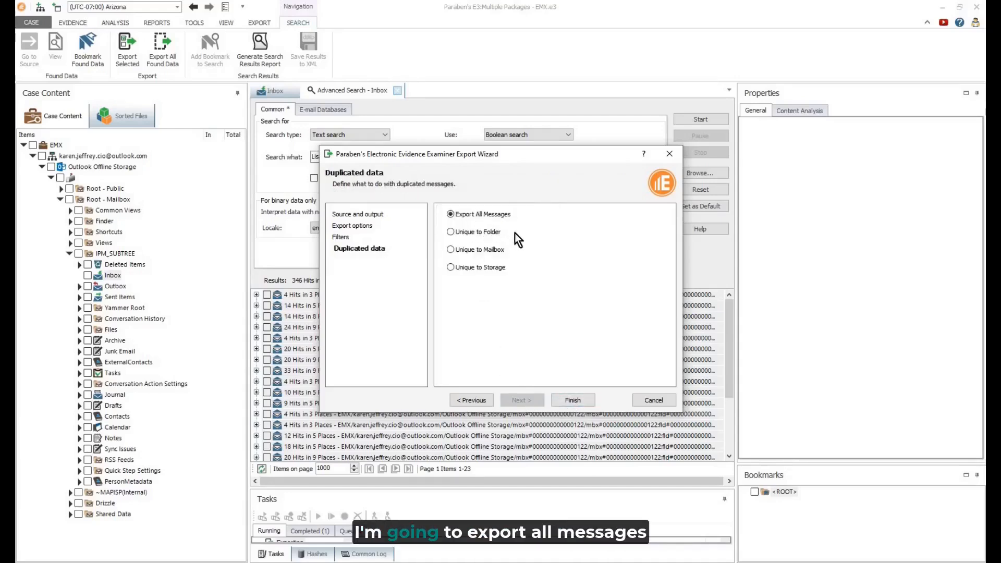
pyautogui.click(572, 400)
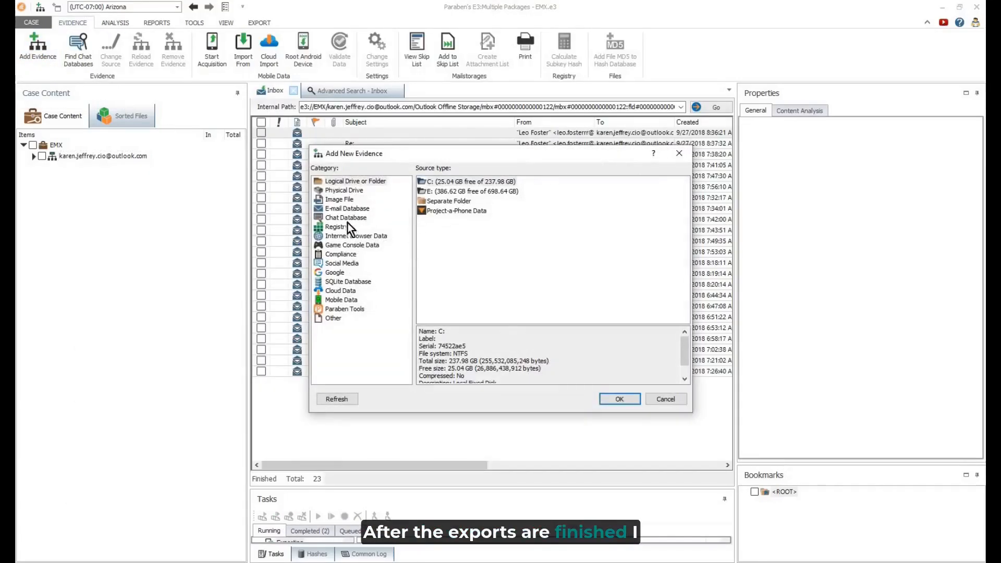
# Add Outlook Offline Storage.pmx as Email Examiner archive evidence named Outlook Offline Storage.1.
pyautogui.click(347, 208)
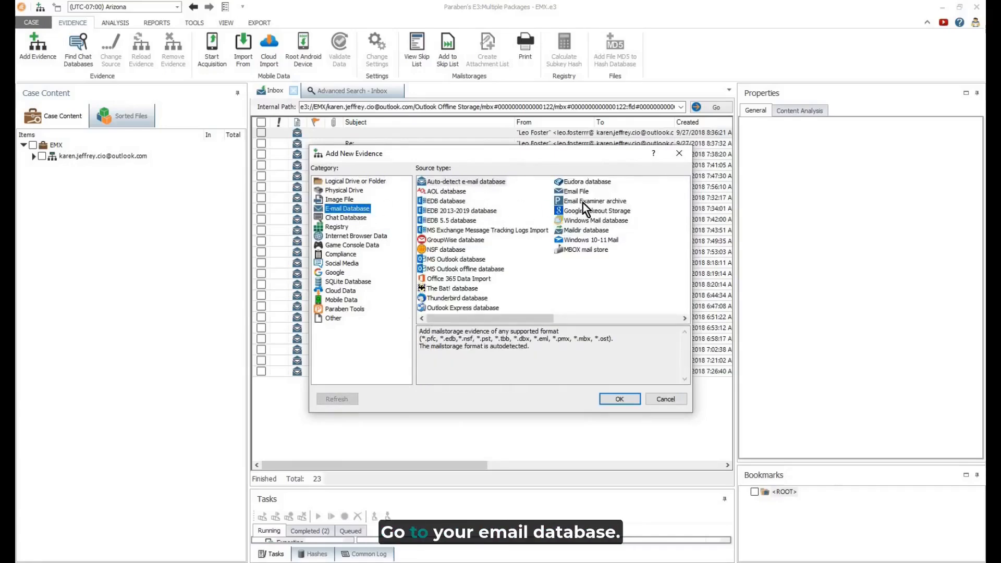
pyautogui.click(595, 201)
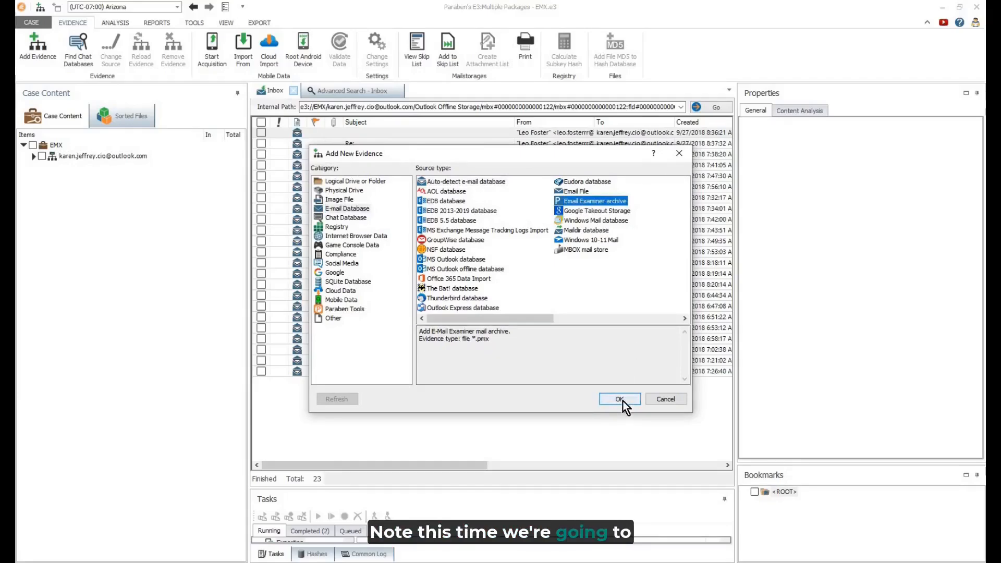
pyautogui.click(620, 399)
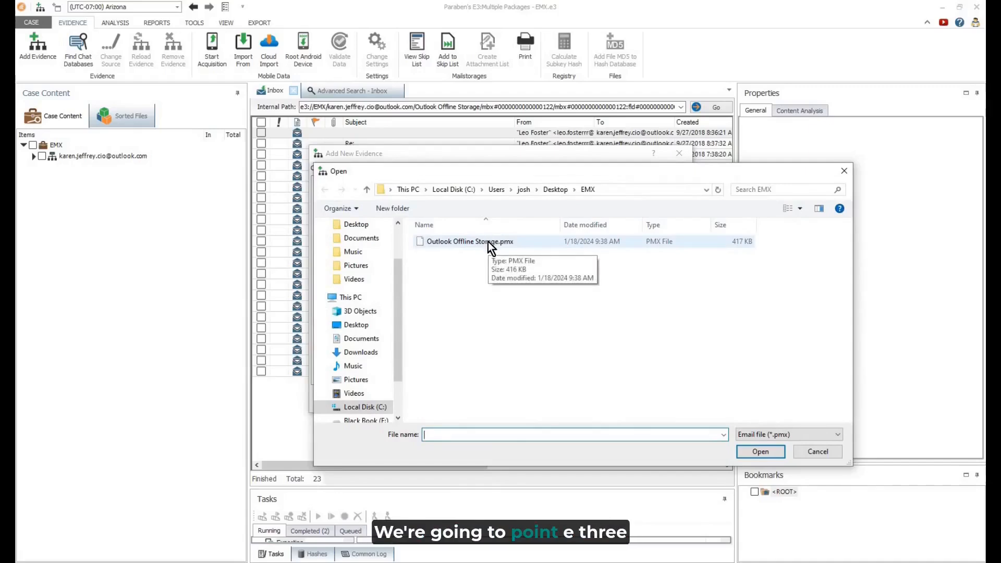
pyautogui.click(467, 241)
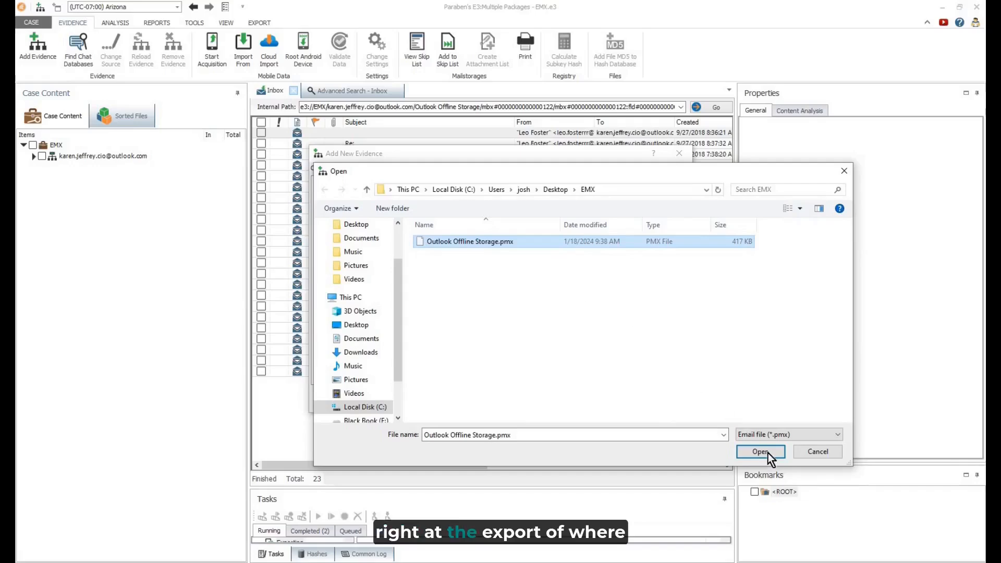
pyautogui.click(760, 451)
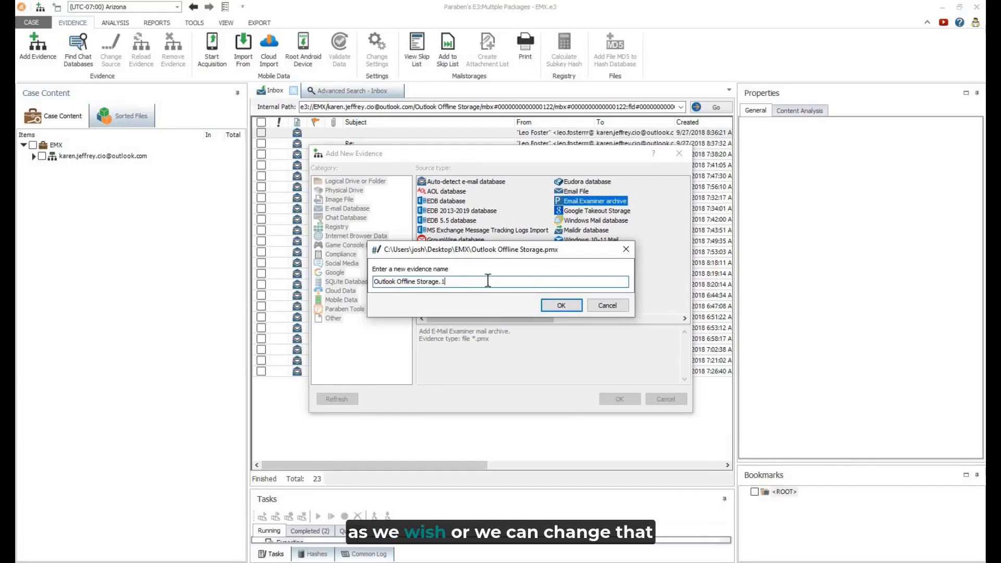
pyautogui.click(561, 305)
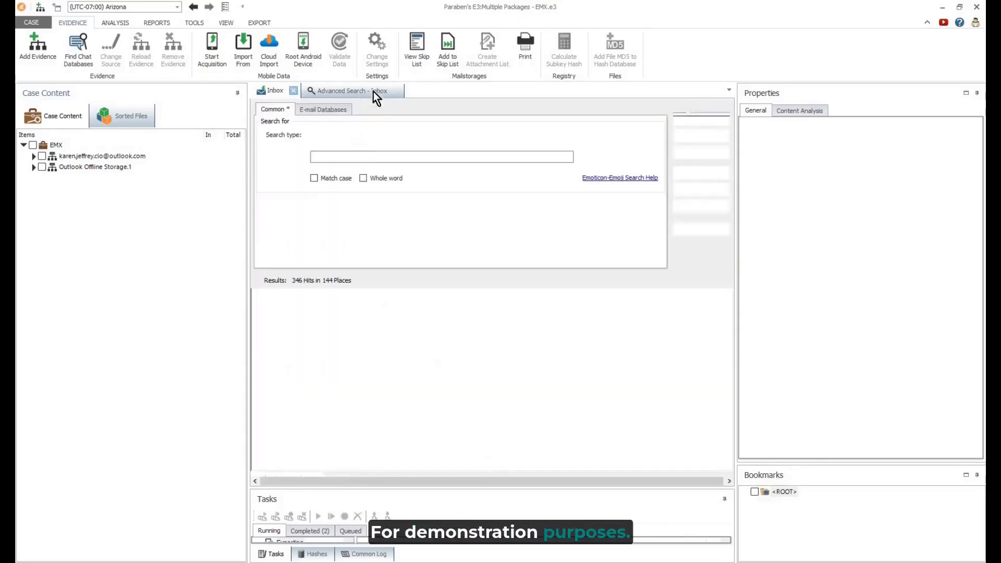
# Close the search results view and expand the imported evidence's Emx file to its Read Message folder.
pyautogui.click(294, 91)
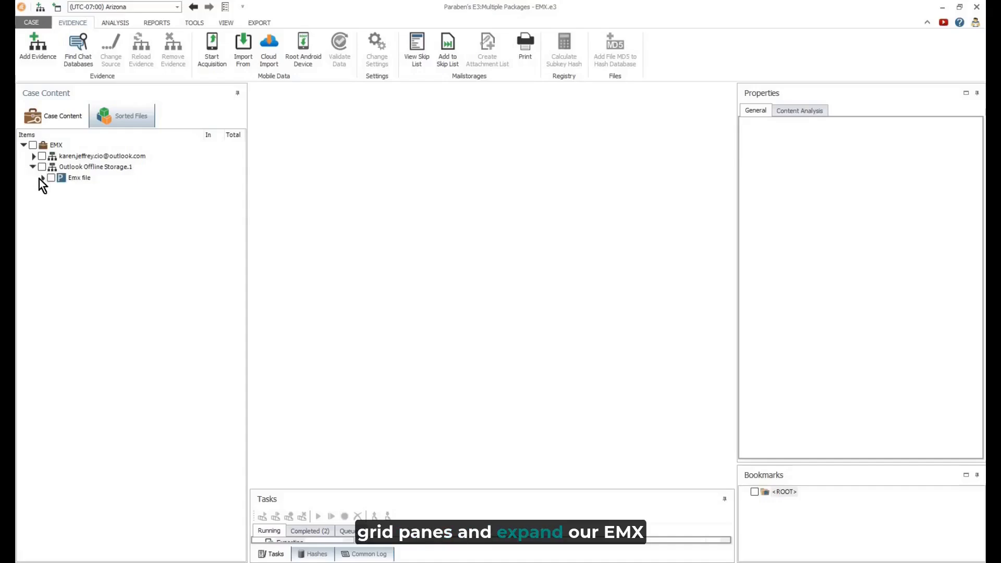
pyautogui.click(48, 178)
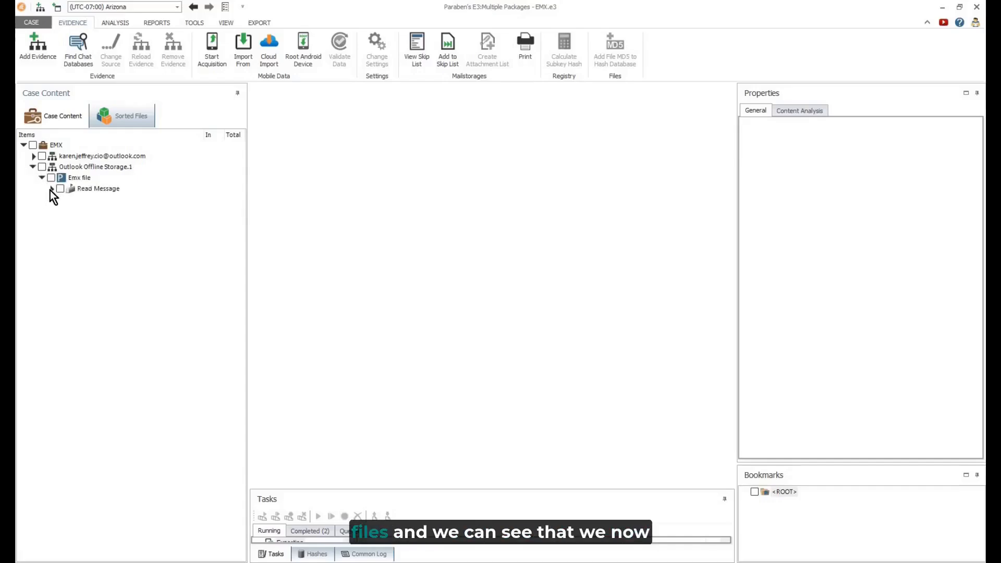
pyautogui.moveTo(99, 196)
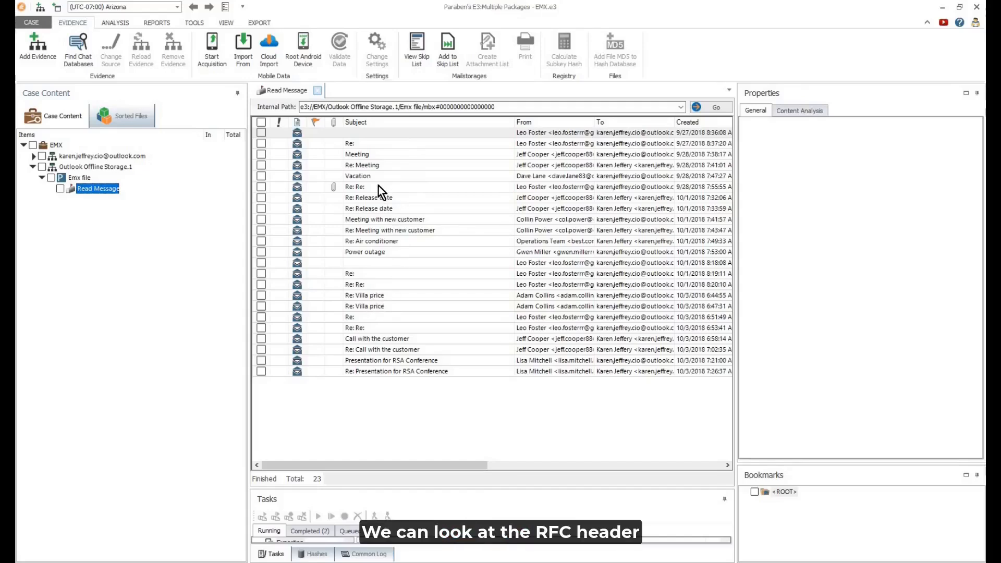
pyautogui.click(354, 187)
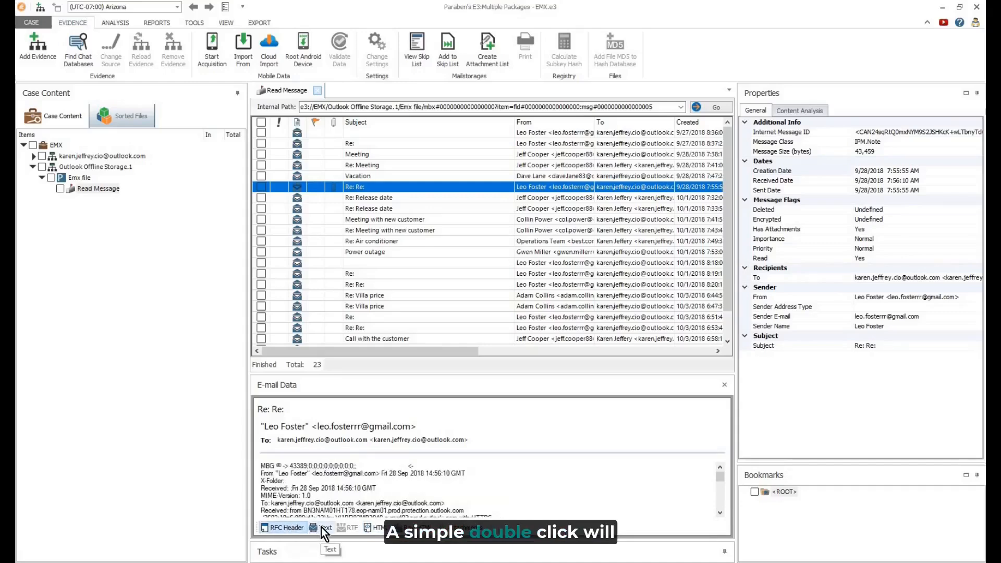
pyautogui.click(377, 528)
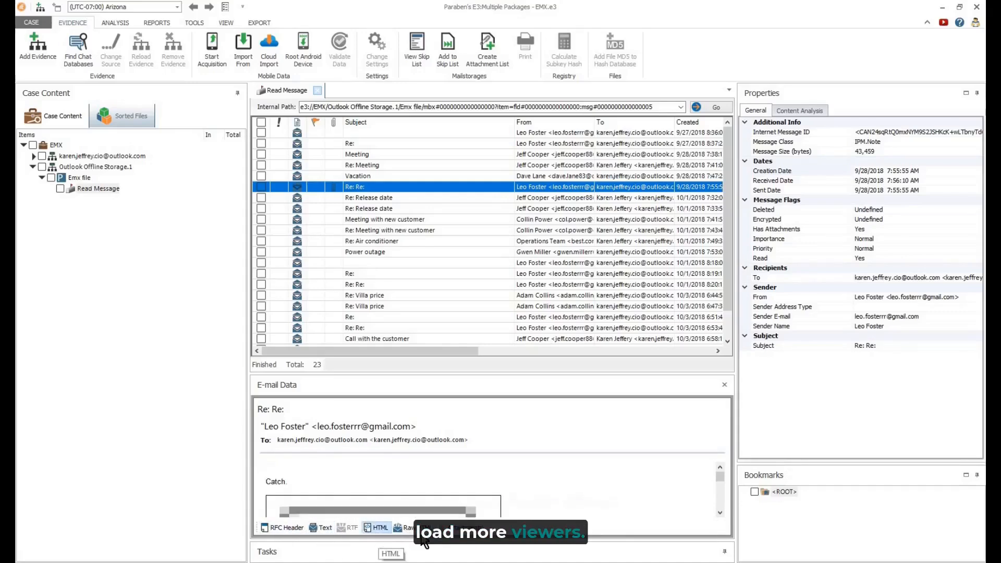